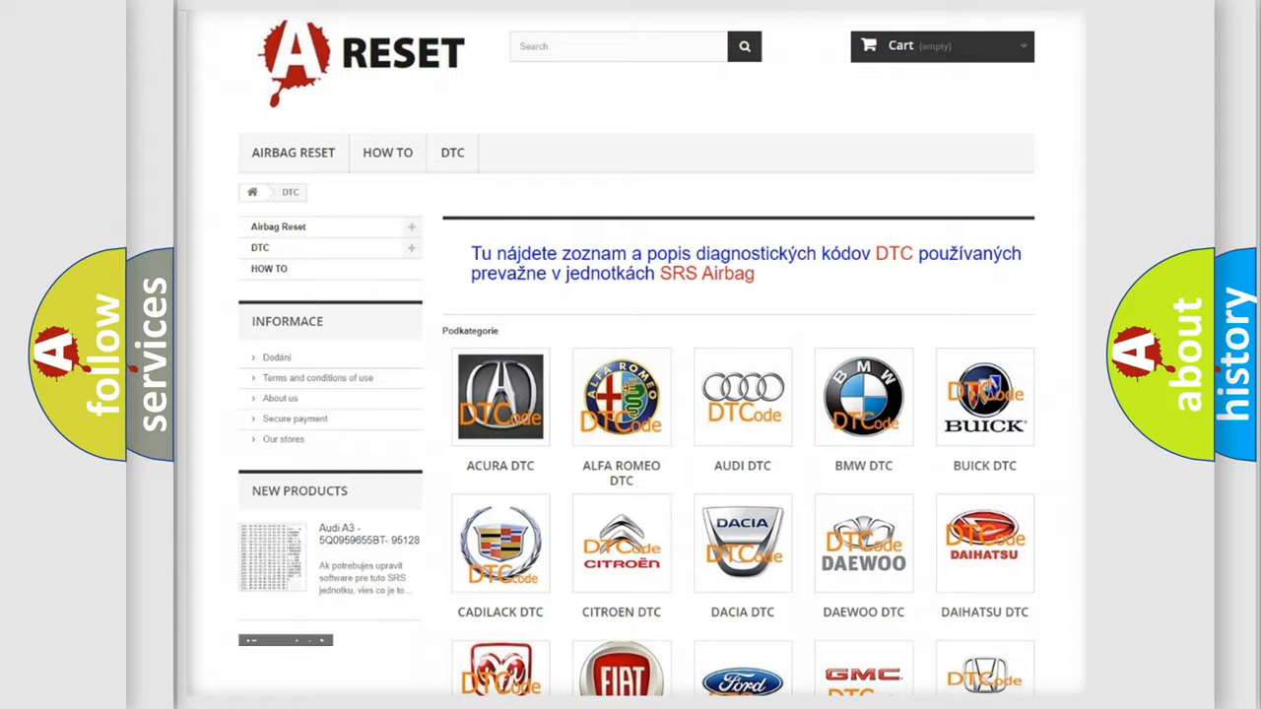
- Go into the GMC DTC subcategory and browse down its list of airbag B-codes
{"action": "scroll", "scroll_direction": "down", "scroll_amount": 3}
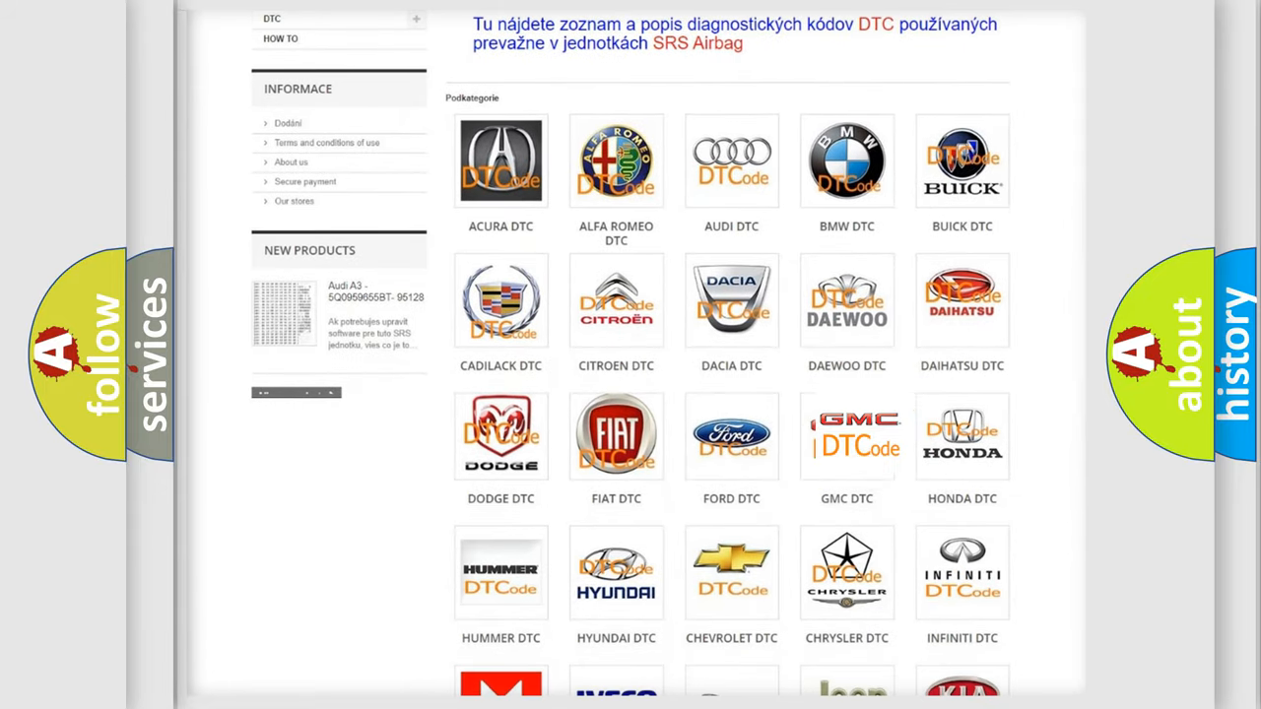
{"action": "left_click", "coordinate": [847, 436]}
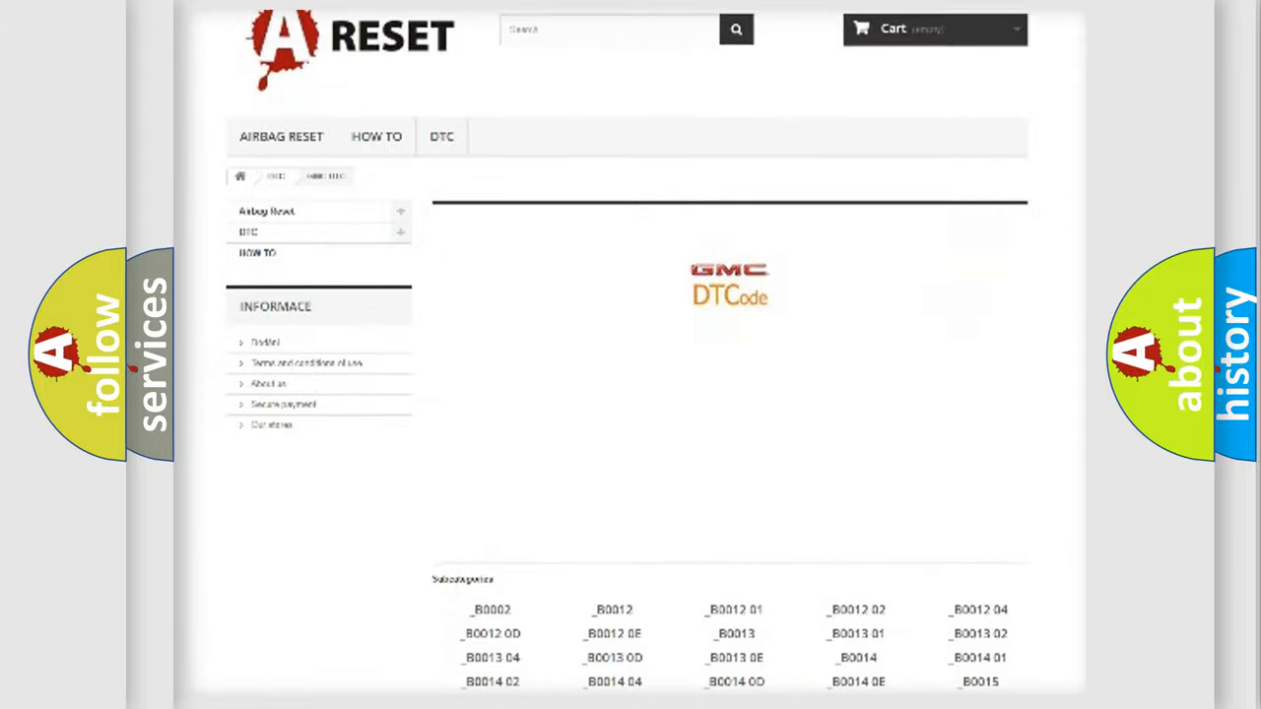
{"action": "scroll", "scroll_direction": "down", "scroll_amount": 3}
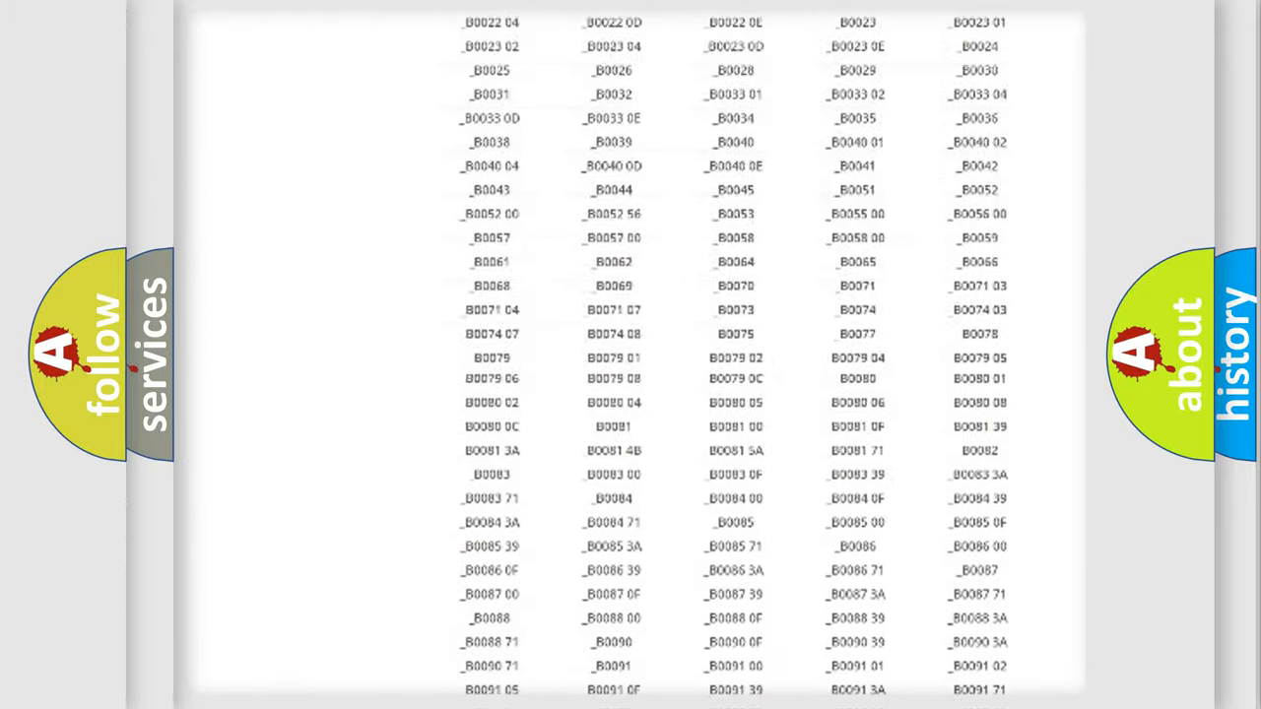